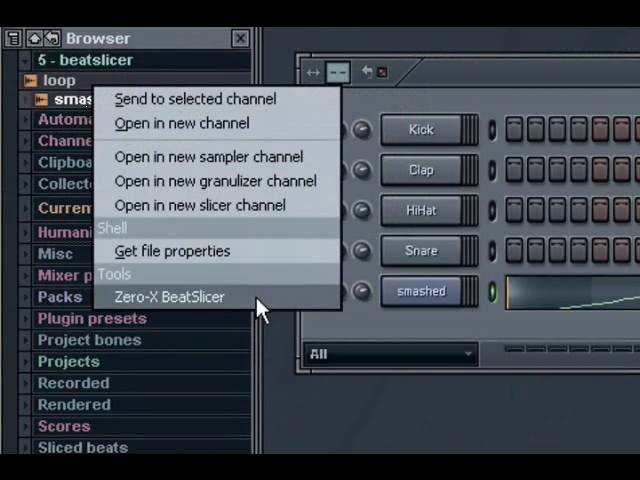
Step: Put the smashed loop in a new slicer channel and launch Zero-X BeatSlicer for it
left_click(170, 296)
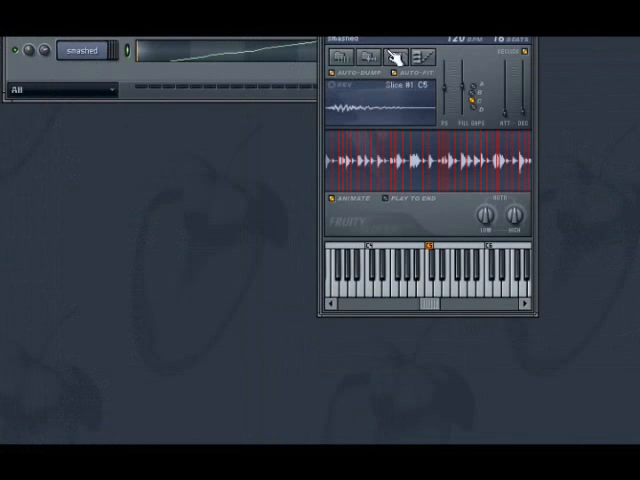
left_click(412, 58)
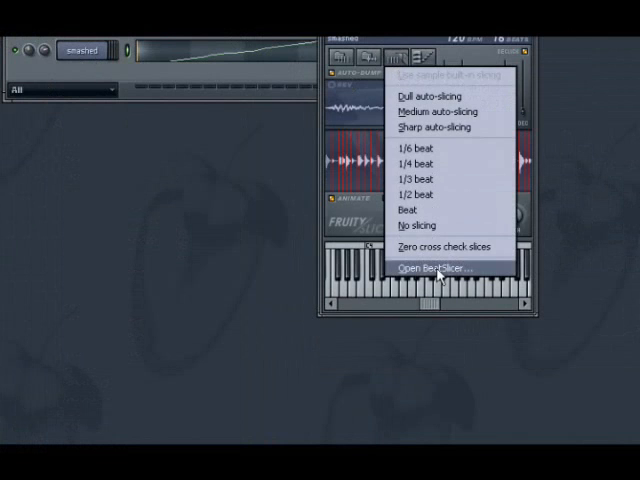
left_click(414, 164)
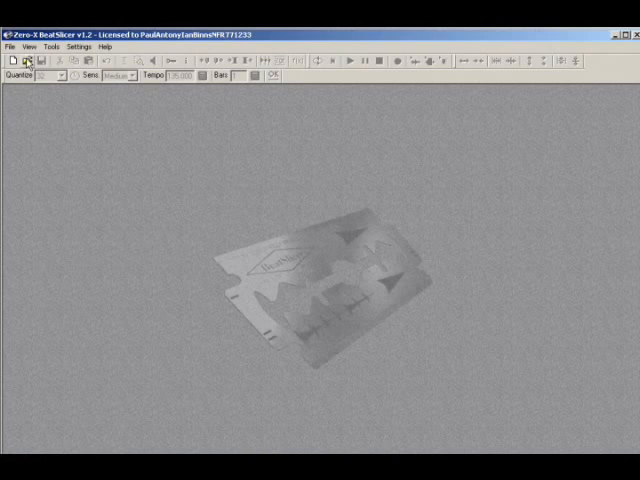
Step: Load smashed.wav so its waveform appears with auto-detected slice markers
left_click(24, 56)
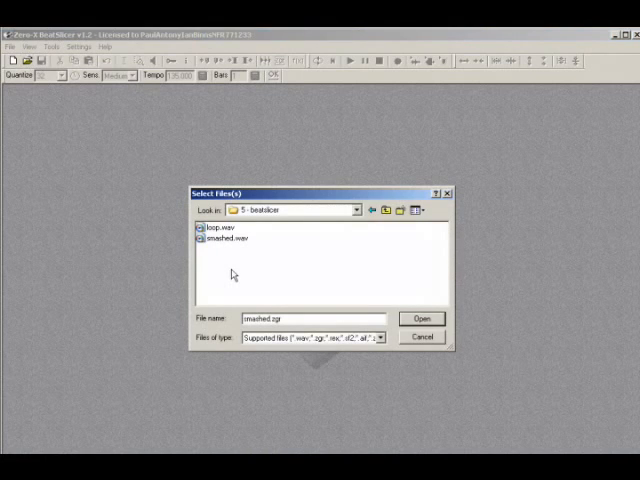
left_click(222, 238)
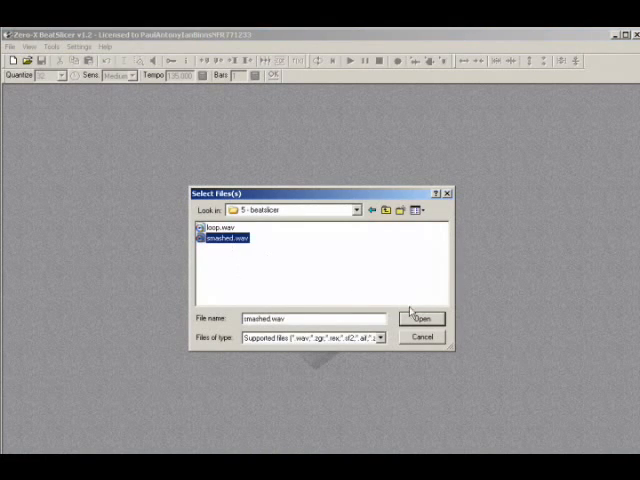
left_click(420, 318)
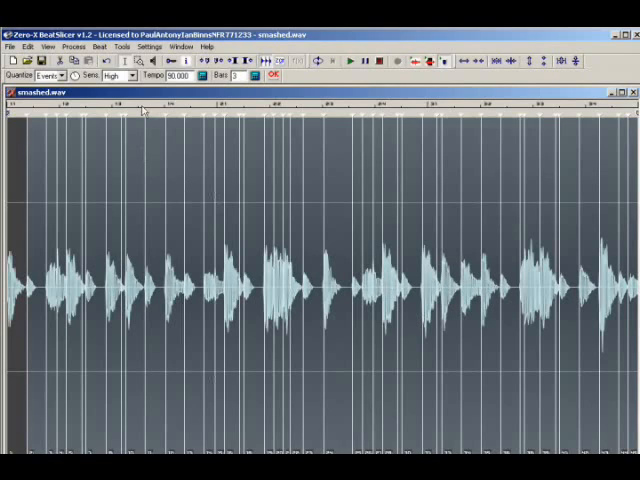
Step: Define the loop as 4 bars via Set number of Bars and enter tempo 120
left_click(122, 32)
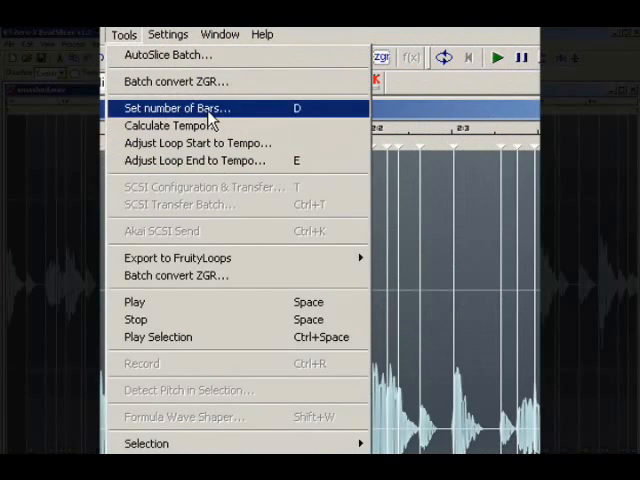
left_click(178, 108)
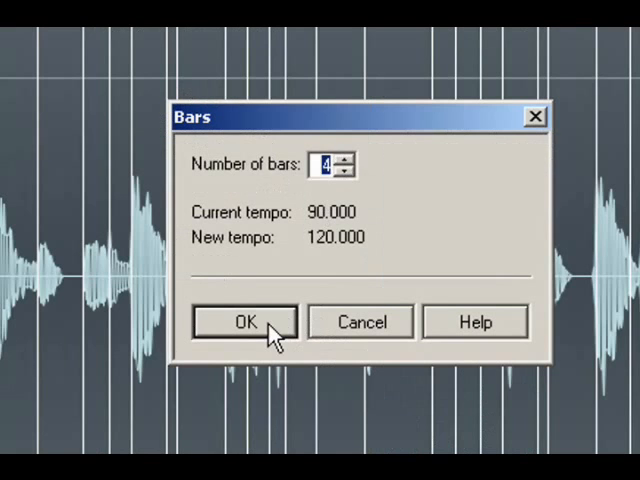
left_click(244, 320)
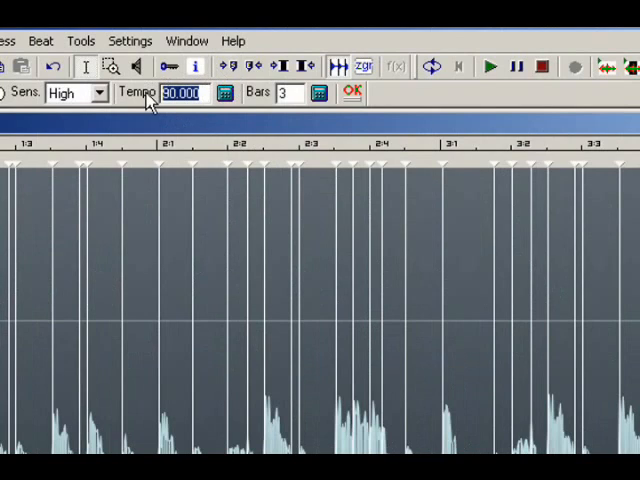
type("120")
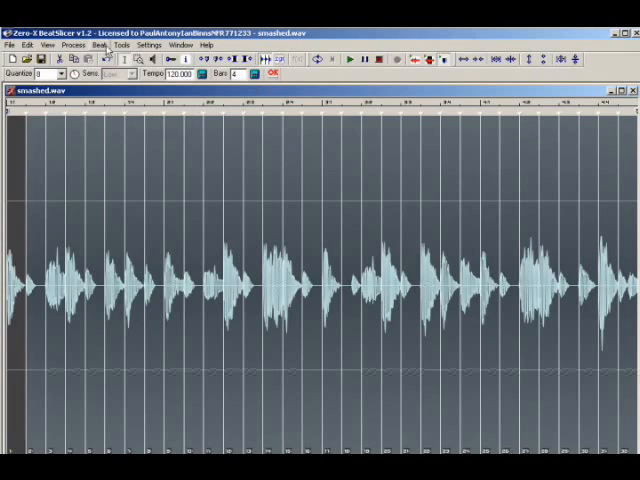
Step: Snap all slice markers to zero crossings with Search & Snap, Affect: All
left_click(104, 44)
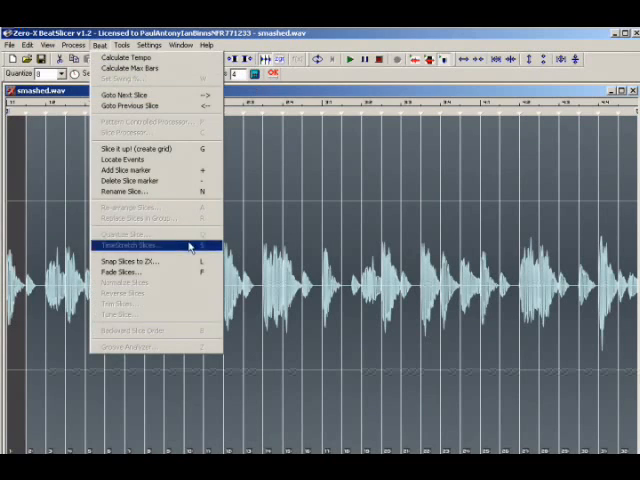
left_click(128, 260)
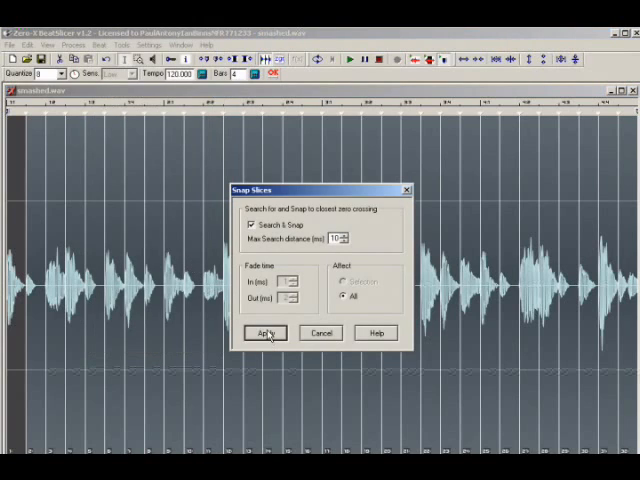
left_click(264, 332)
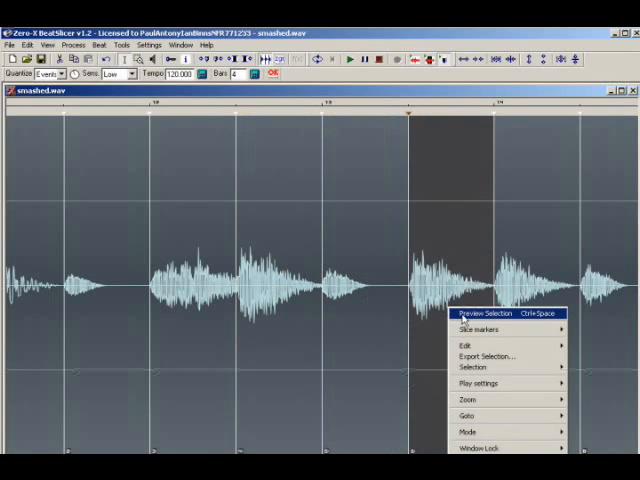
left_click(484, 312)
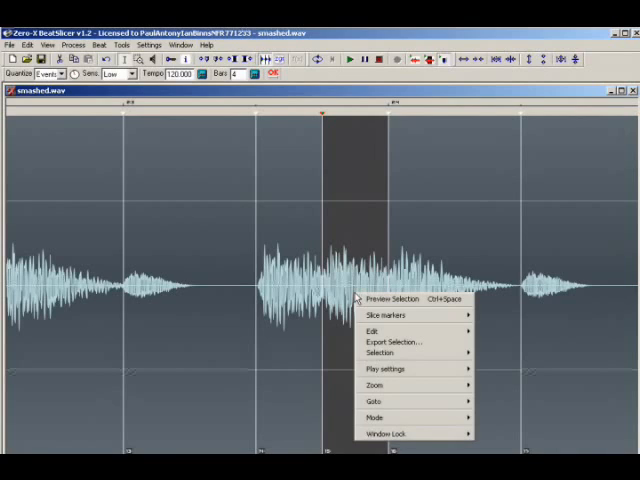
mouse_move(372, 330)
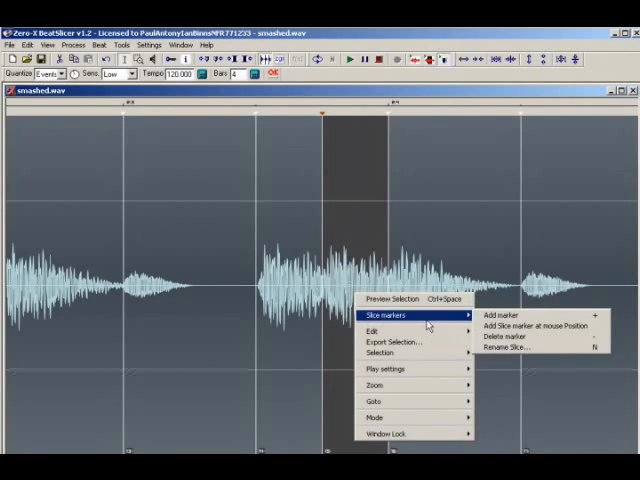
mouse_move(520, 326)
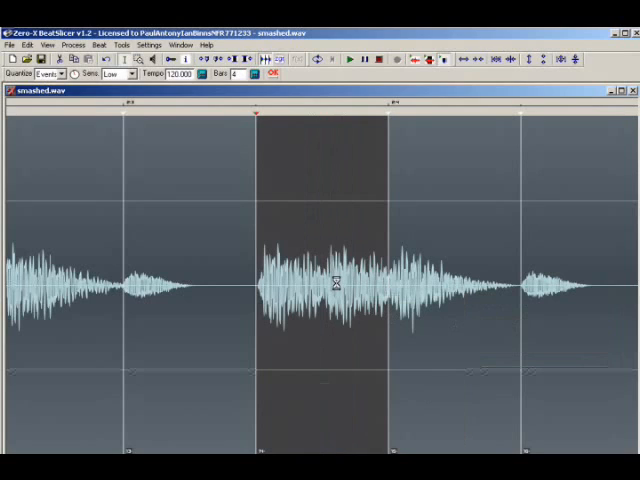
Step: Delete the surplus slice marker so the two neighbouring slices merge
right_click(336, 284)
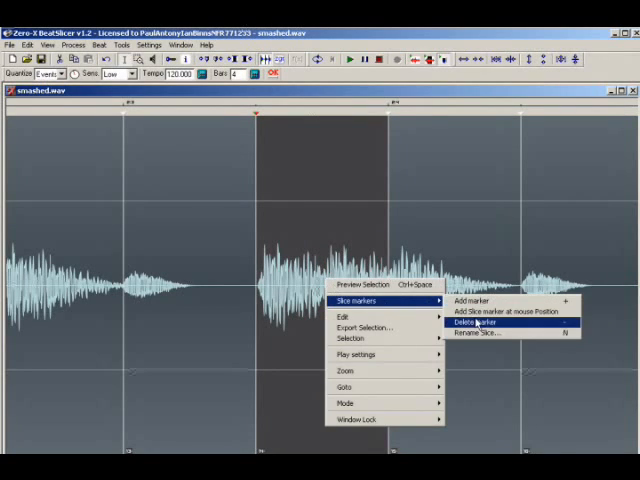
left_click(480, 324)
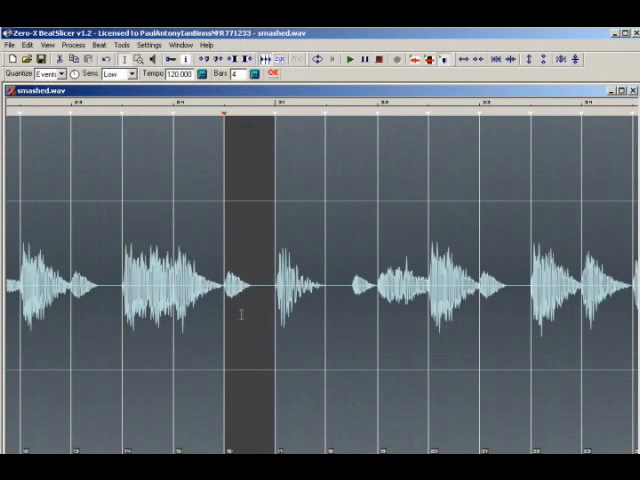
Step: Rename one slice to a drum-sound name through Rename Slice
right_click(244, 318)
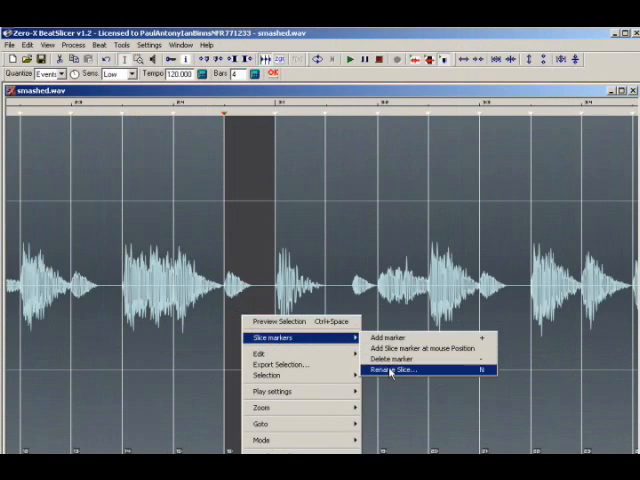
left_click(396, 372)
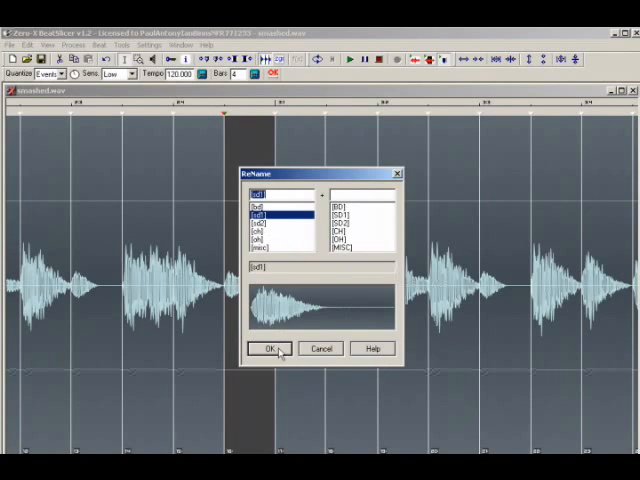
left_click(268, 348)
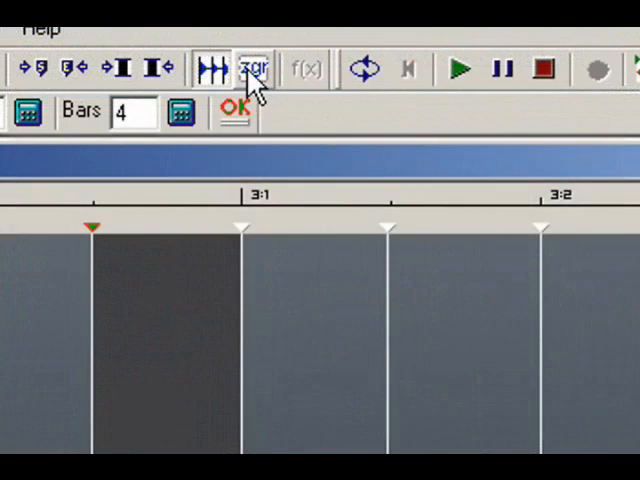
mouse_move(252, 68)
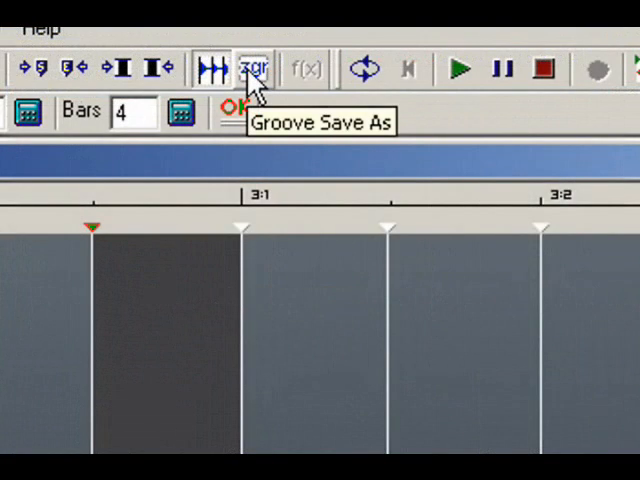
Step: Export the slice markers as the smashed.zgr FruityLoops groove, then export slices with the groove
left_click(240, 68)
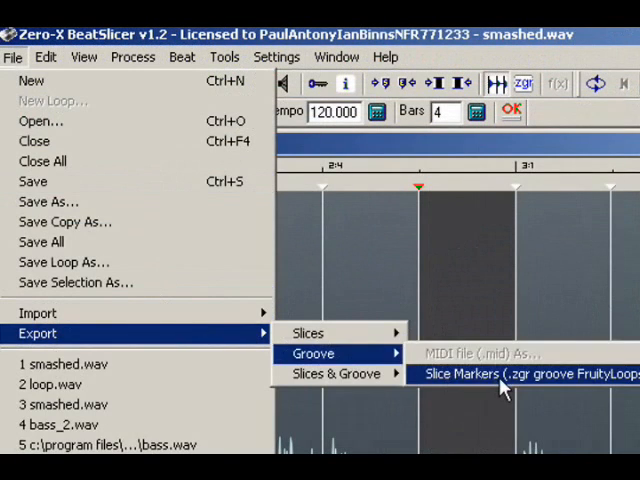
left_click(508, 372)
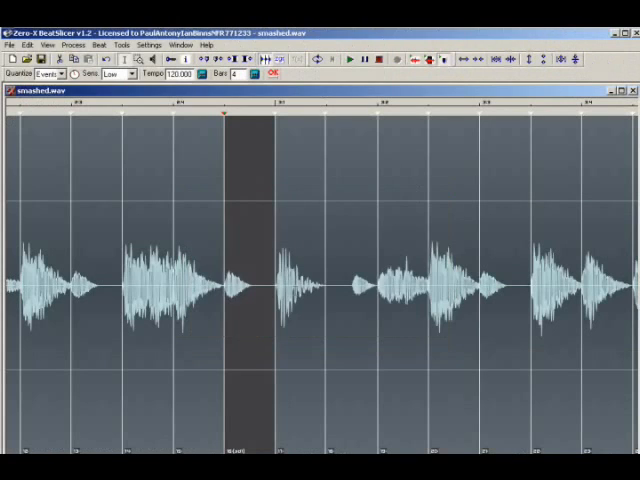
left_click(12, 44)
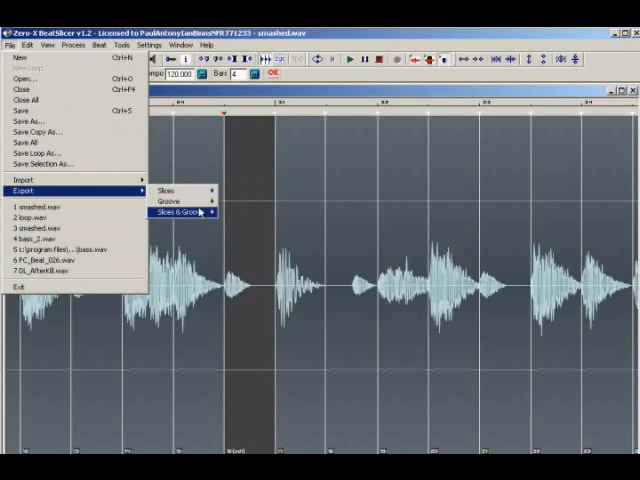
left_click(188, 212)
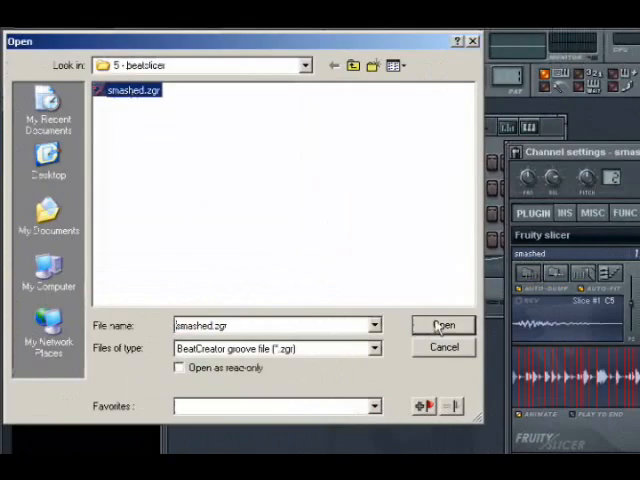
Step: Load smashed.zgr into the slicer channel holding the loop
left_click(444, 324)
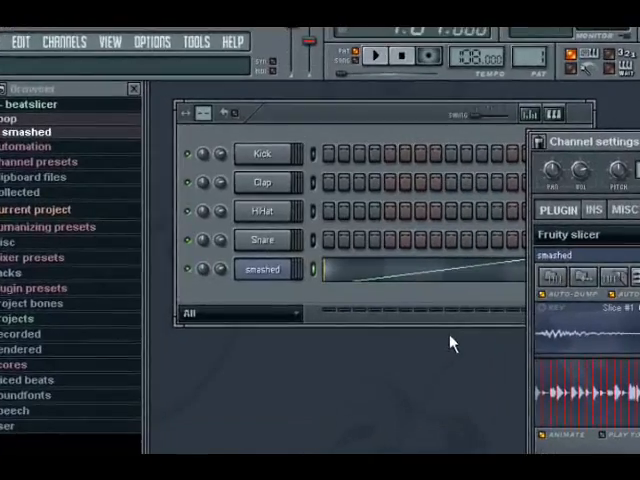